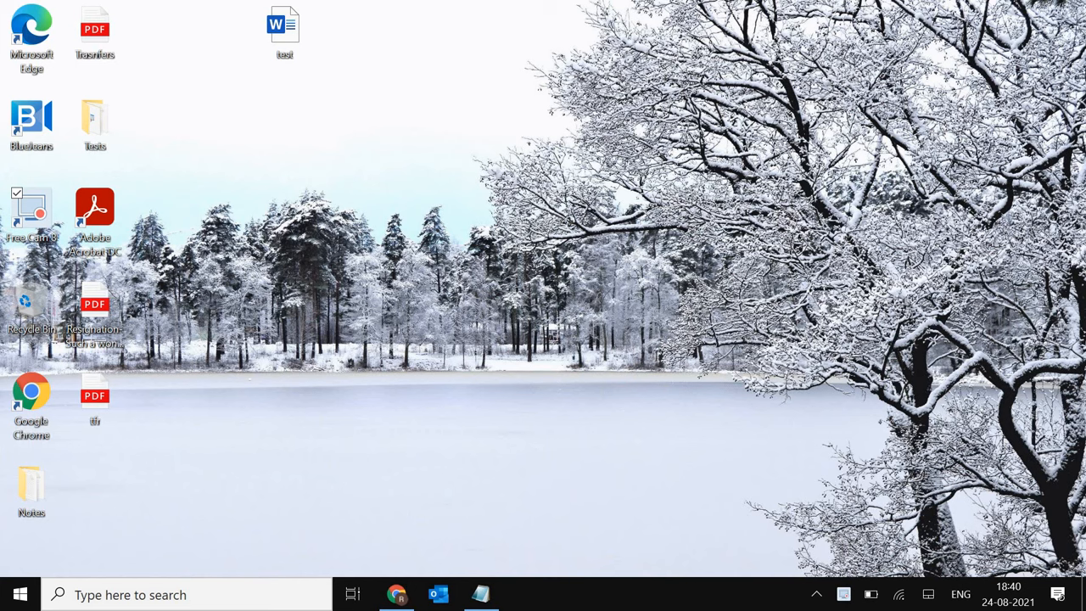
{"action": "mouse_move", "coordinate": [1012, 74]}
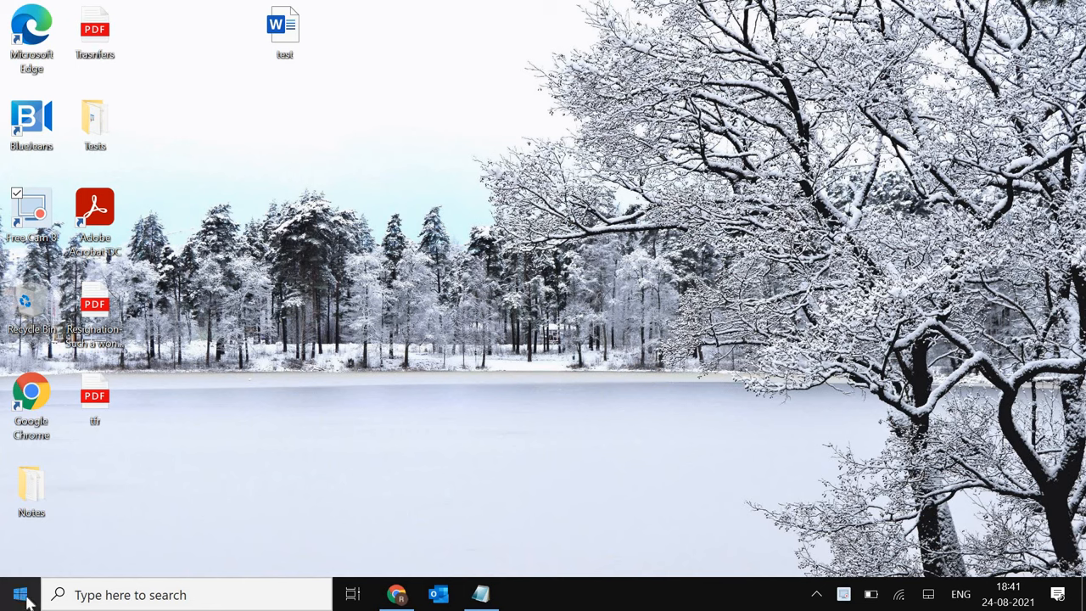
- Launch services.msc from the Run dialog, opened via the Start button's context menu
{"action": "right_click", "coordinate": [18, 594]}
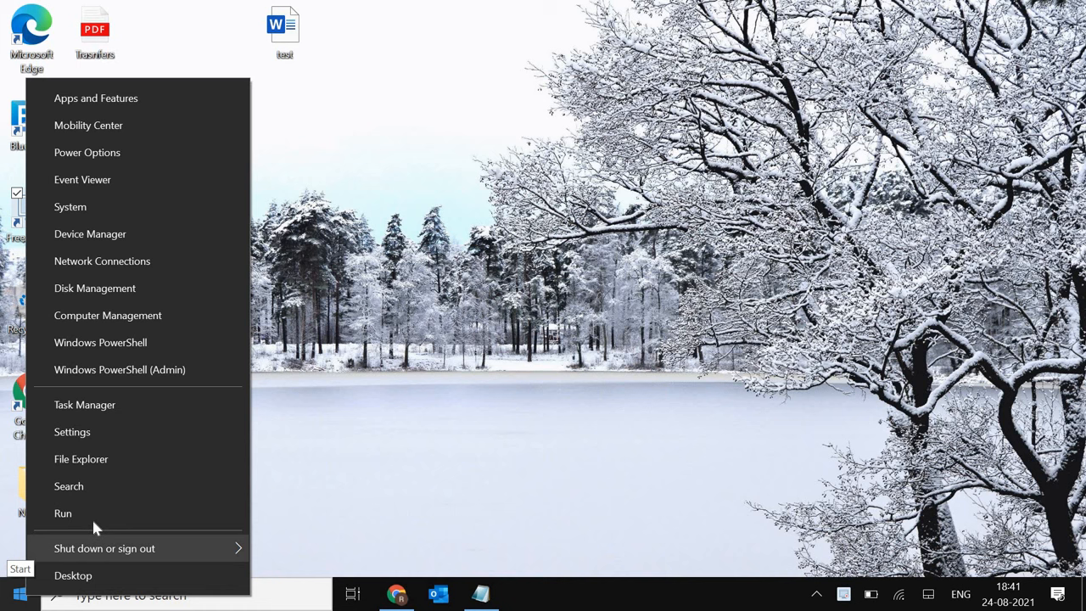
{"action": "left_click", "coordinate": [62, 513]}
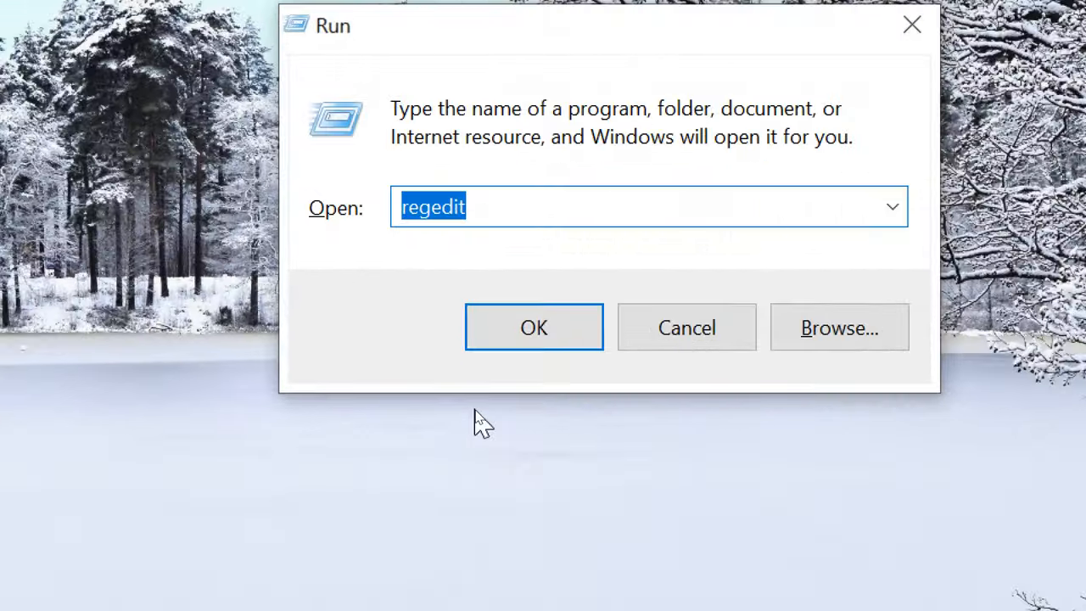
{"action": "key", "text": "delete"}
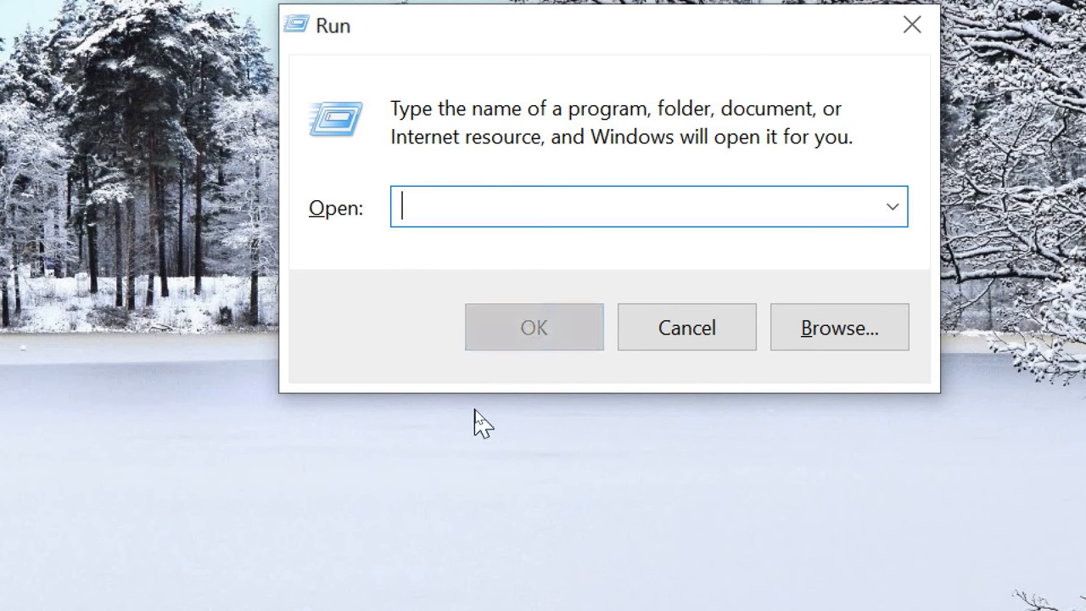
{"action": "type", "text": "ser"}
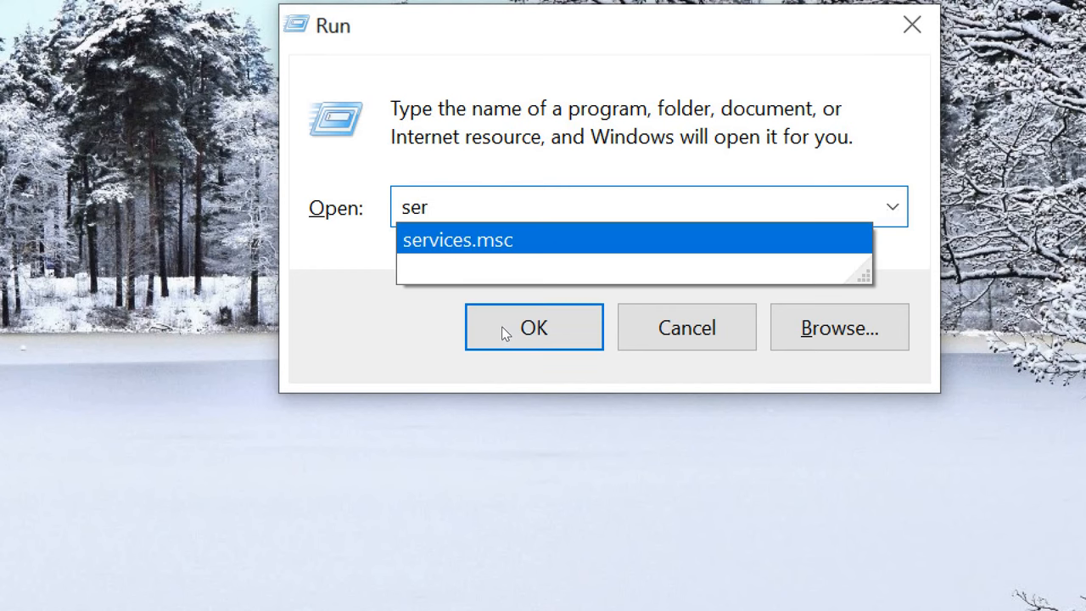
{"action": "left_click", "coordinate": [457, 239]}
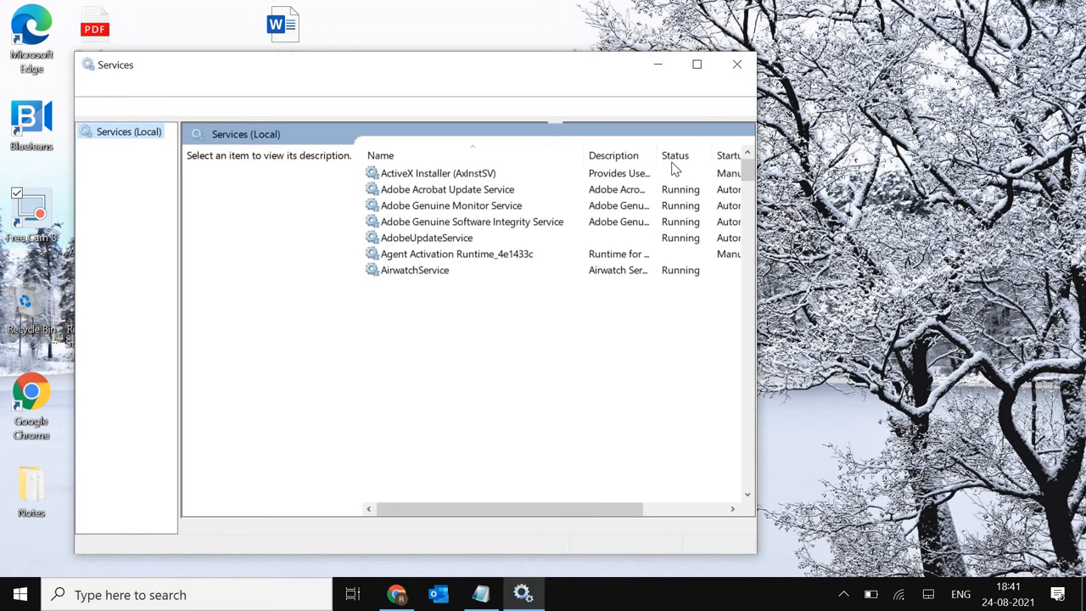
- Maximize the Services window and scroll the list down to the Disabled Windows Update service
{"action": "left_click", "coordinate": [697, 64]}
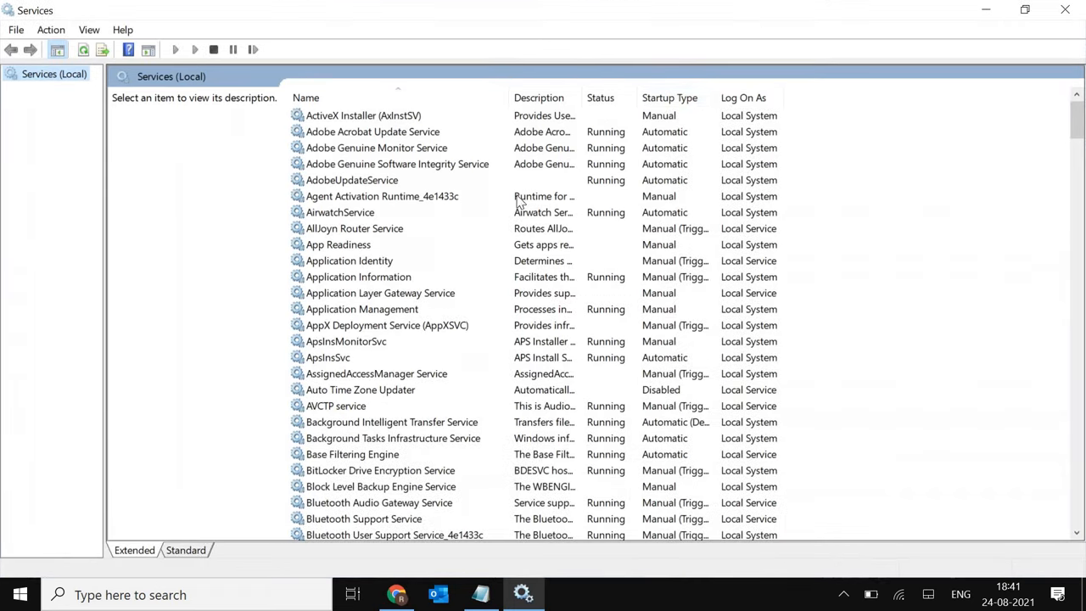
{"action": "mouse_move", "coordinate": [359, 254]}
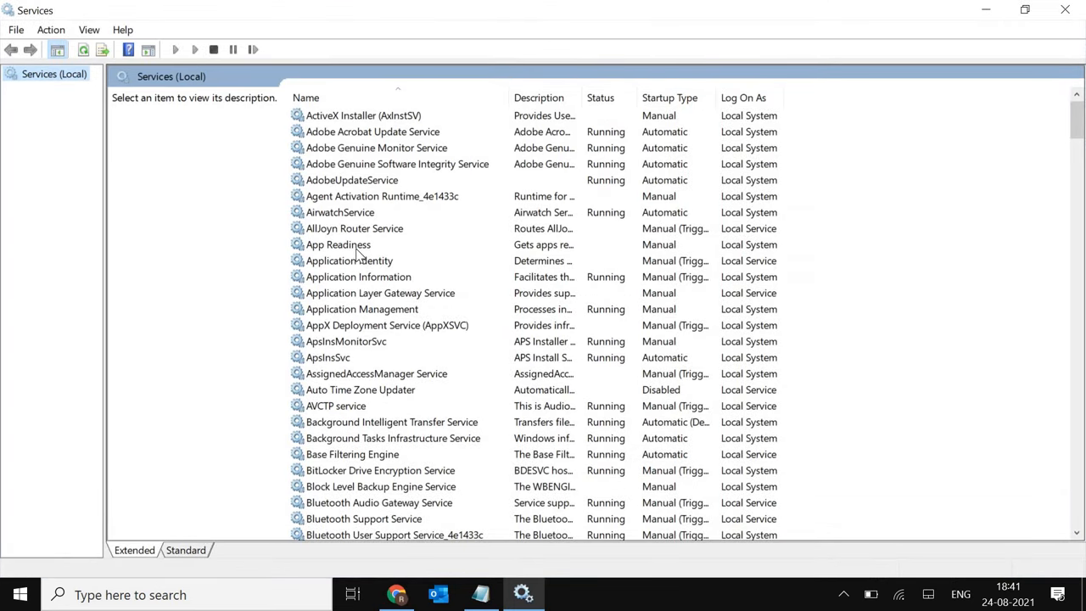
{"action": "left_click", "coordinate": [338, 244]}
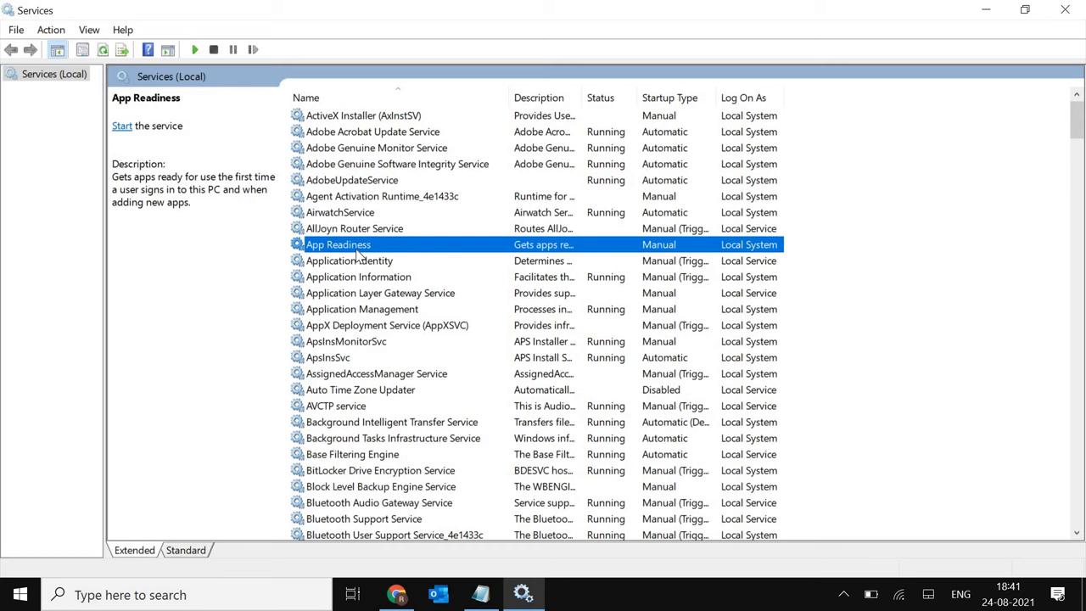
{"action": "scroll", "scroll_direction": "down", "scroll_amount": 3}
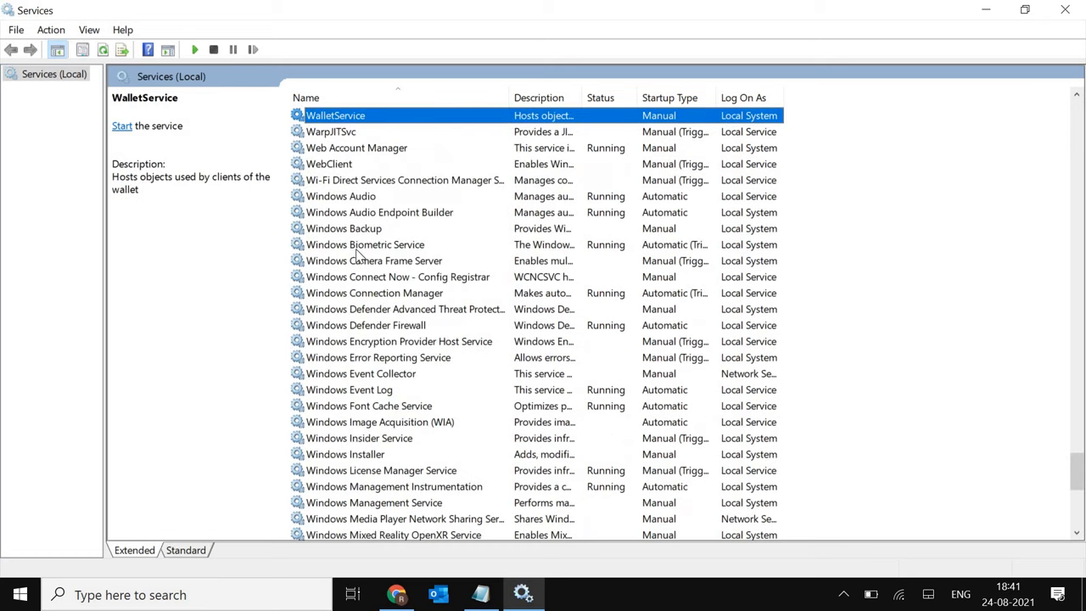
{"action": "scroll", "scroll_direction": "down", "scroll_amount": 3}
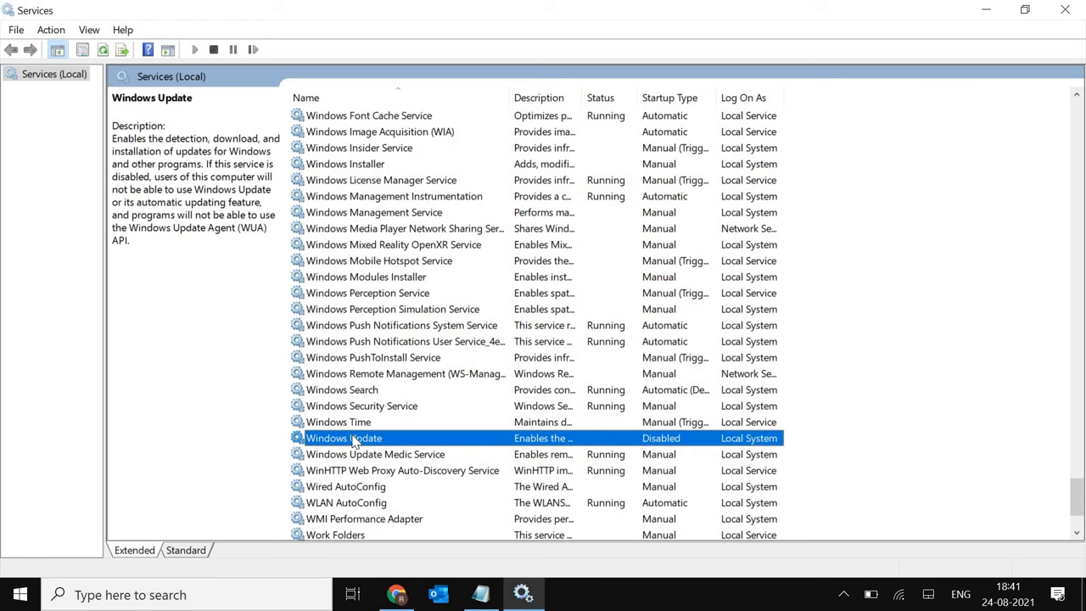
{"action": "right_click", "coordinate": [344, 438]}
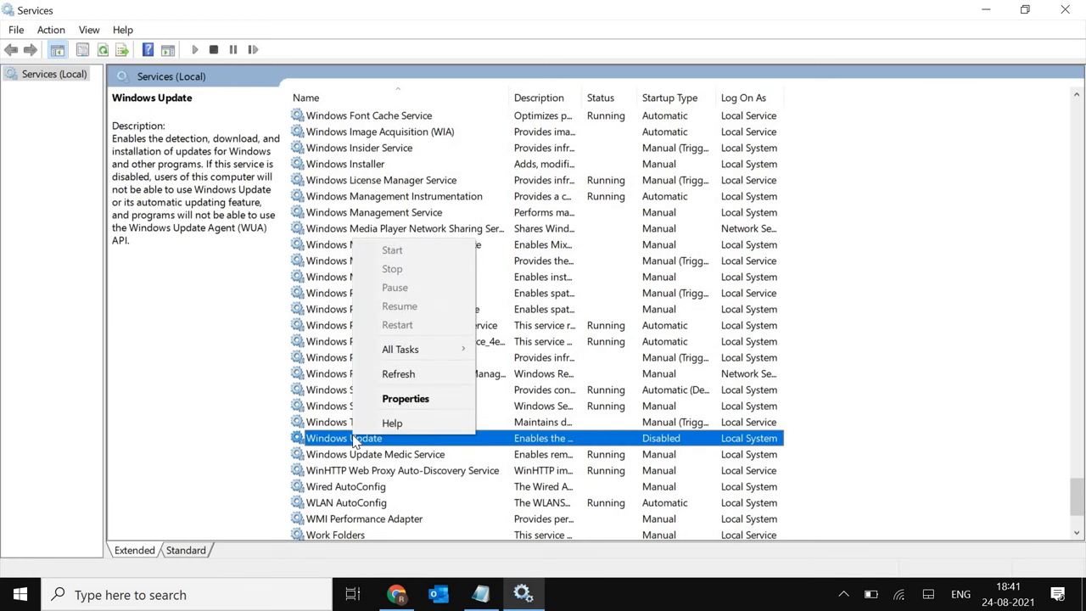
{"action": "left_click", "coordinate": [405, 398]}
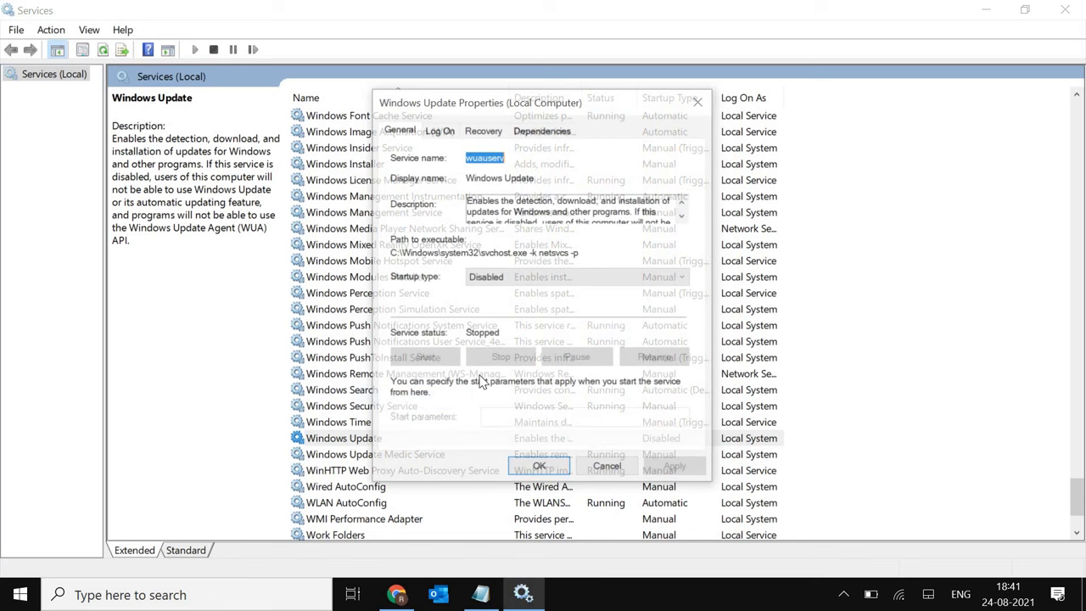
{"action": "left_click", "coordinate": [683, 277]}
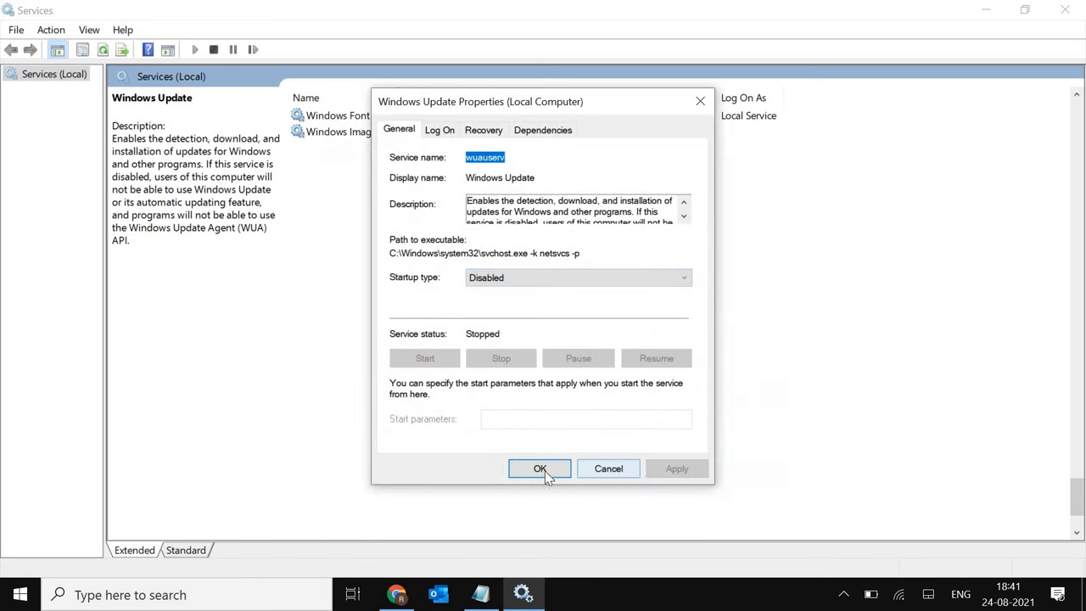
{"action": "left_click", "coordinate": [540, 468]}
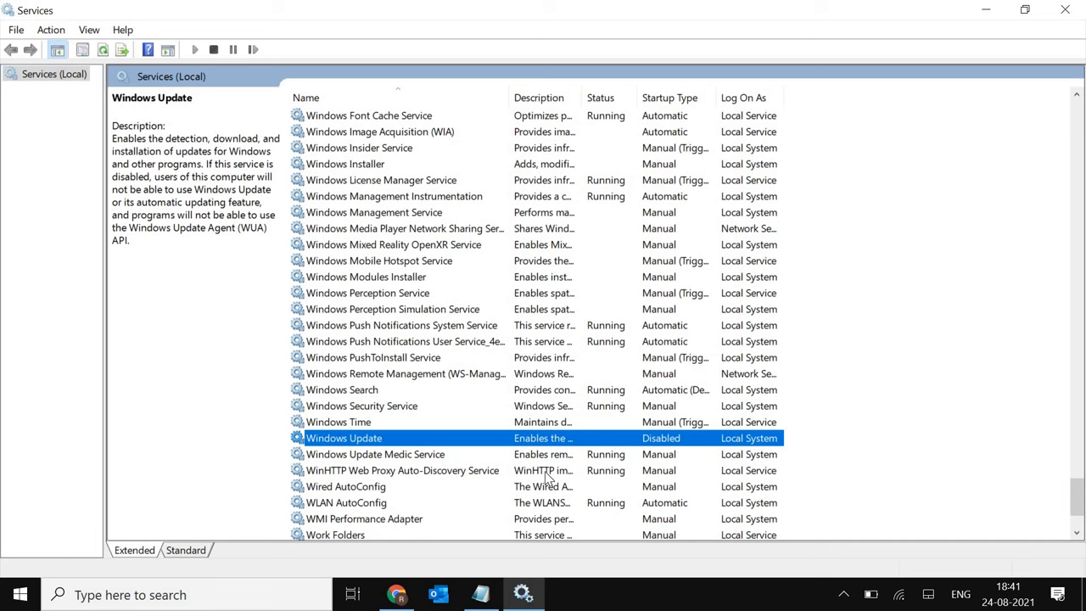
{"action": "mouse_move", "coordinate": [1082, 17]}
{"action": "type", "text": "r"}
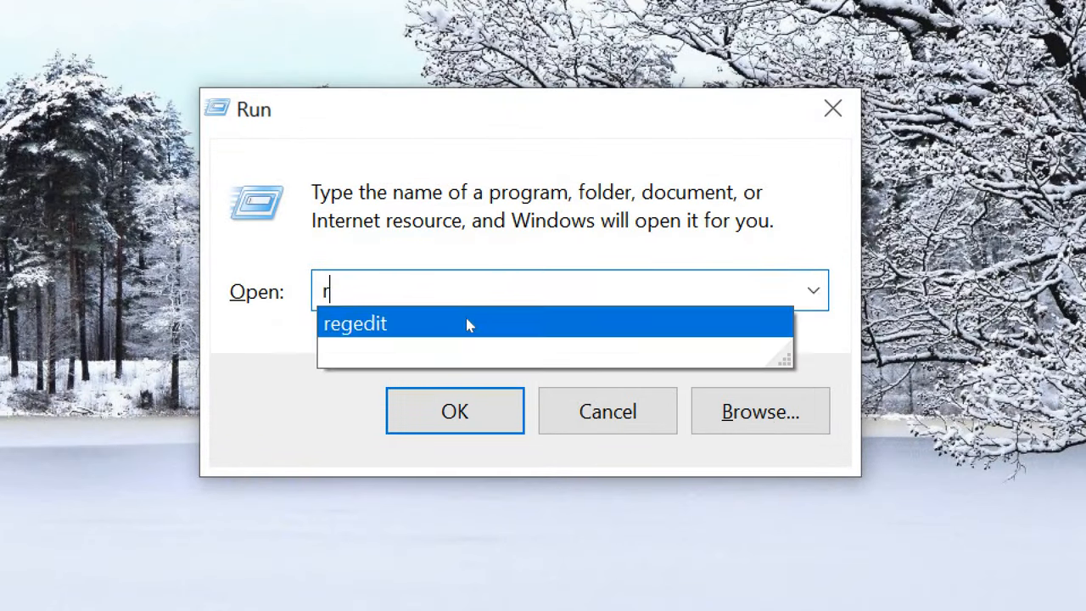
- Run the regedit command from the Run dialog to open Registry Editor
{"action": "type", "text": "eg"}
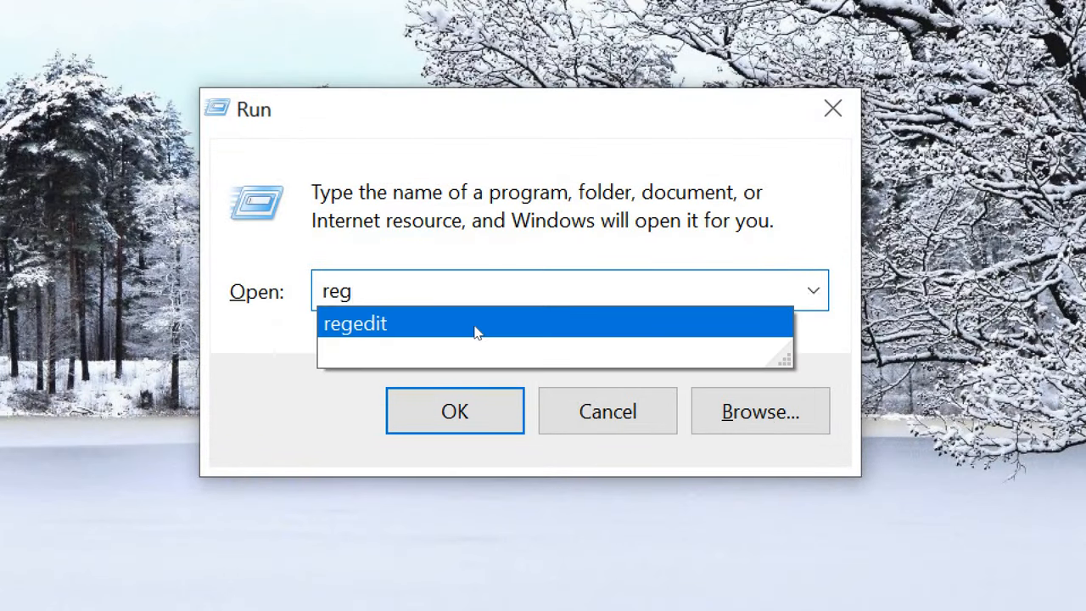
{"action": "left_click", "coordinate": [355, 324]}
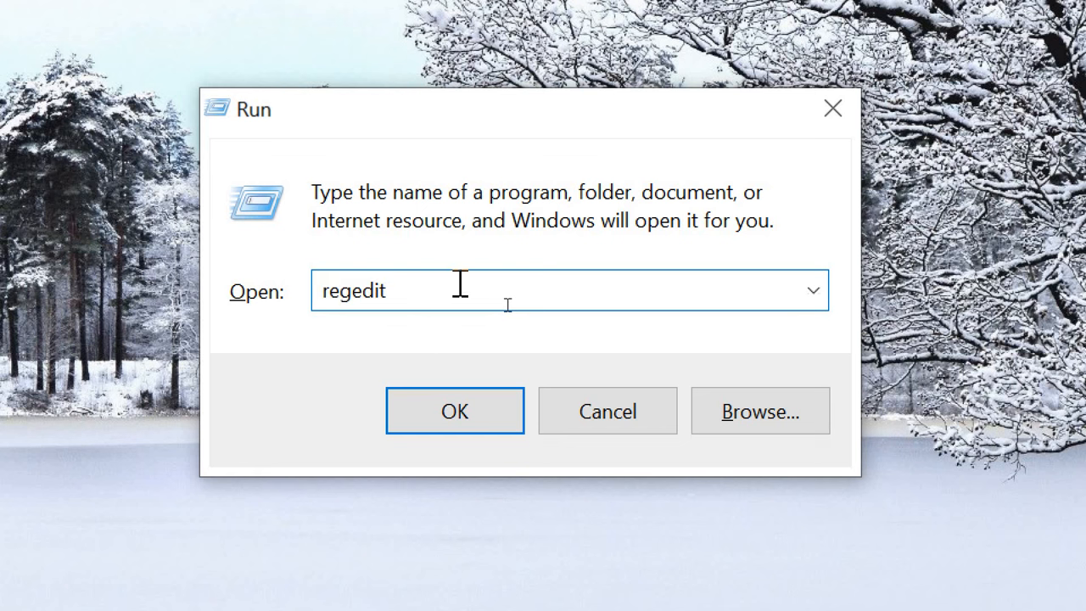
{"action": "left_click", "coordinate": [454, 411]}
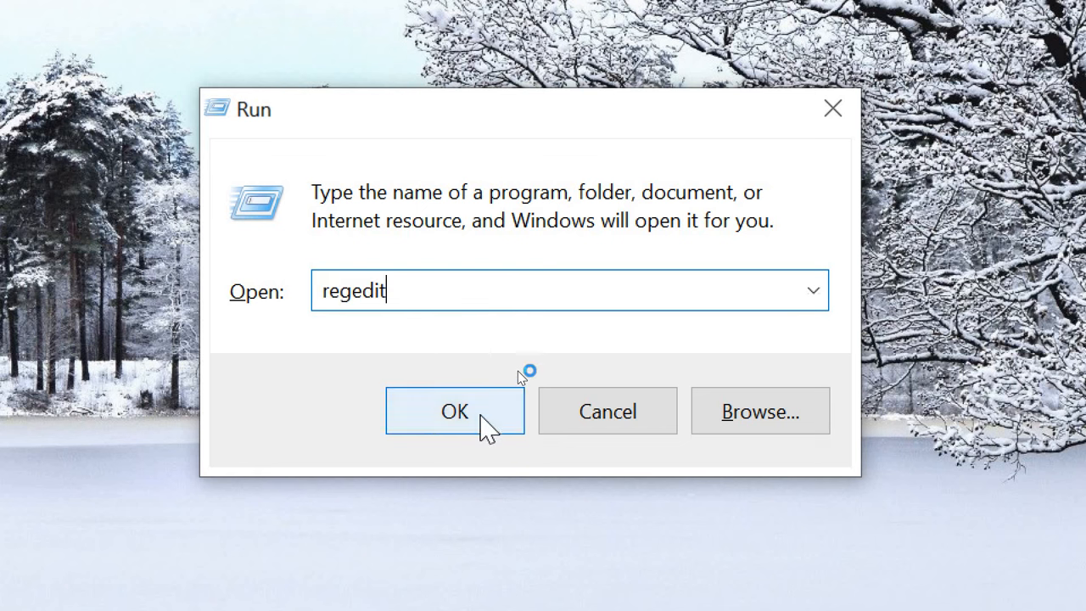
{"action": "left_click", "coordinate": [454, 410]}
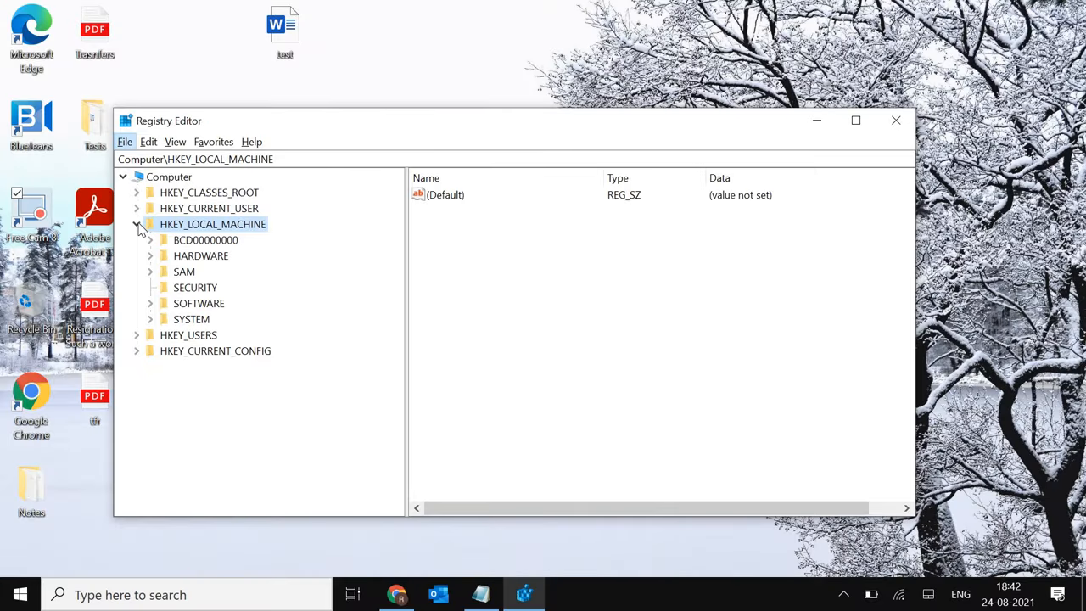
- Expand HKEY_LOCAL_MACHINE > SOFTWARE > Policies > Microsoft > Windows in the registry tree
{"action": "left_click", "coordinate": [136, 224]}
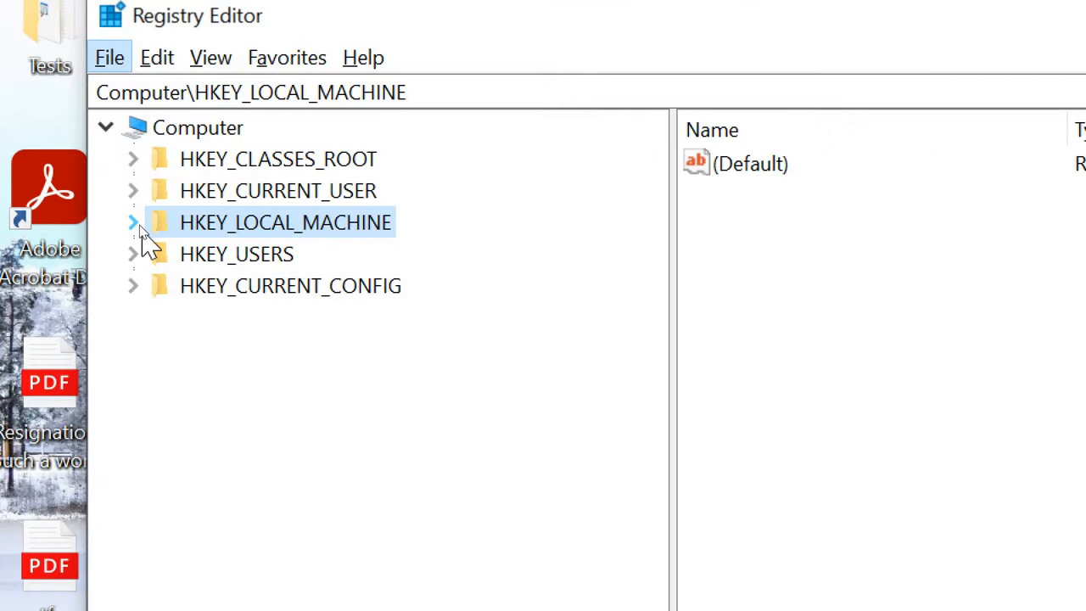
{"action": "left_click", "coordinate": [133, 222]}
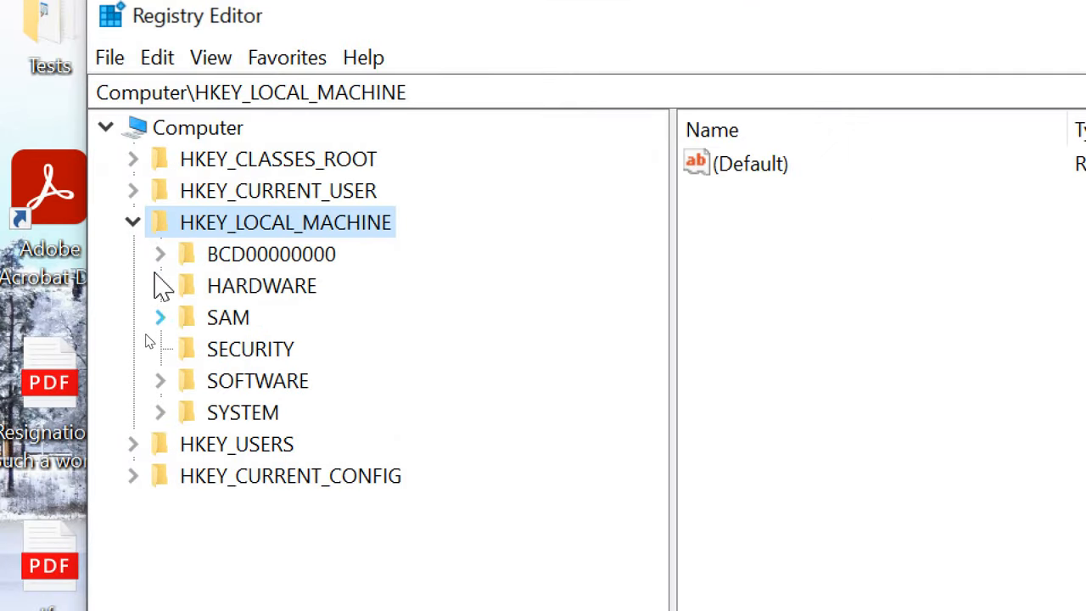
{"action": "left_click", "coordinate": [161, 380]}
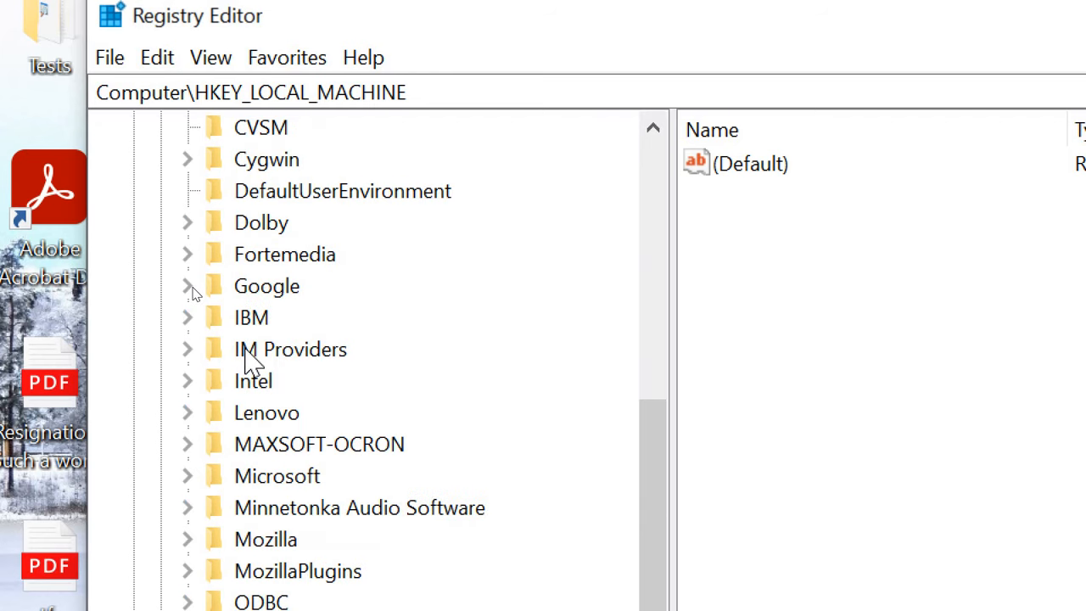
{"action": "scroll", "scroll_direction": "down", "scroll_amount": 3}
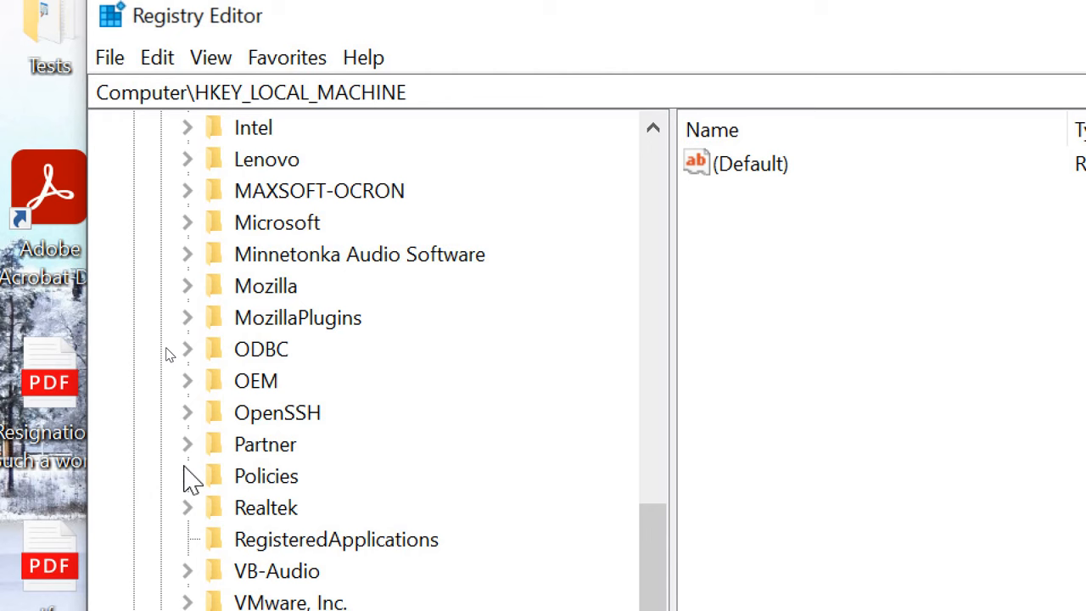
{"action": "left_click", "coordinate": [186, 476]}
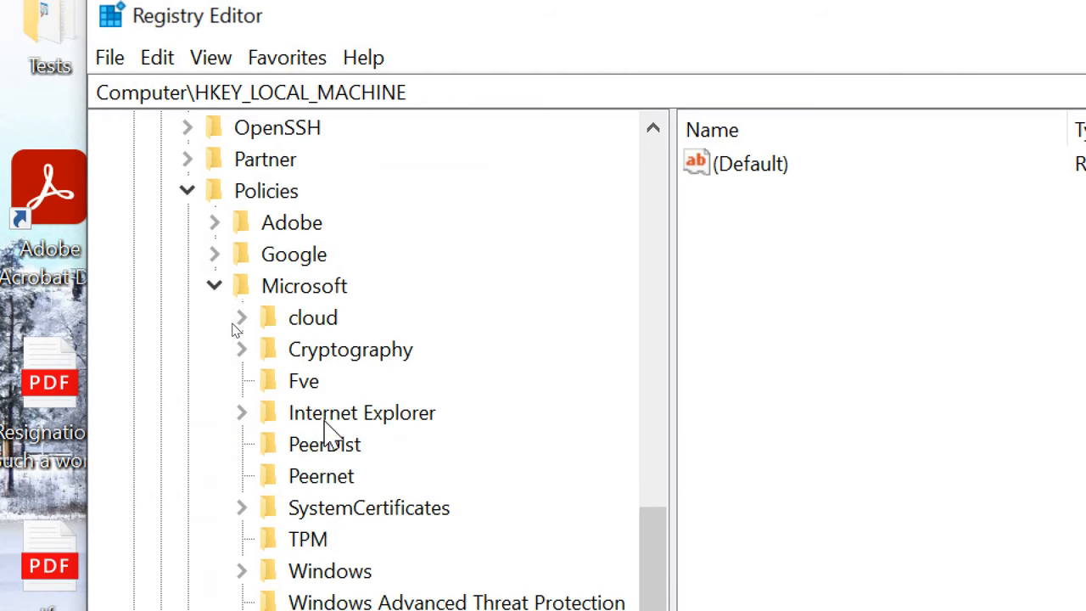
{"action": "scroll", "scroll_direction": "down", "scroll_amount": 3}
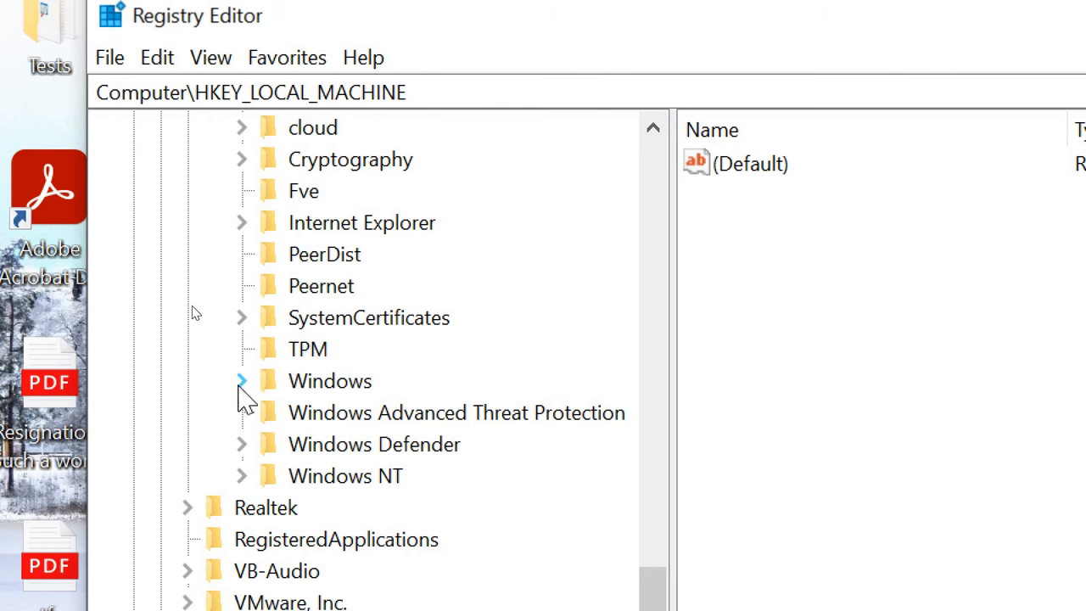
{"action": "left_click", "coordinate": [241, 381]}
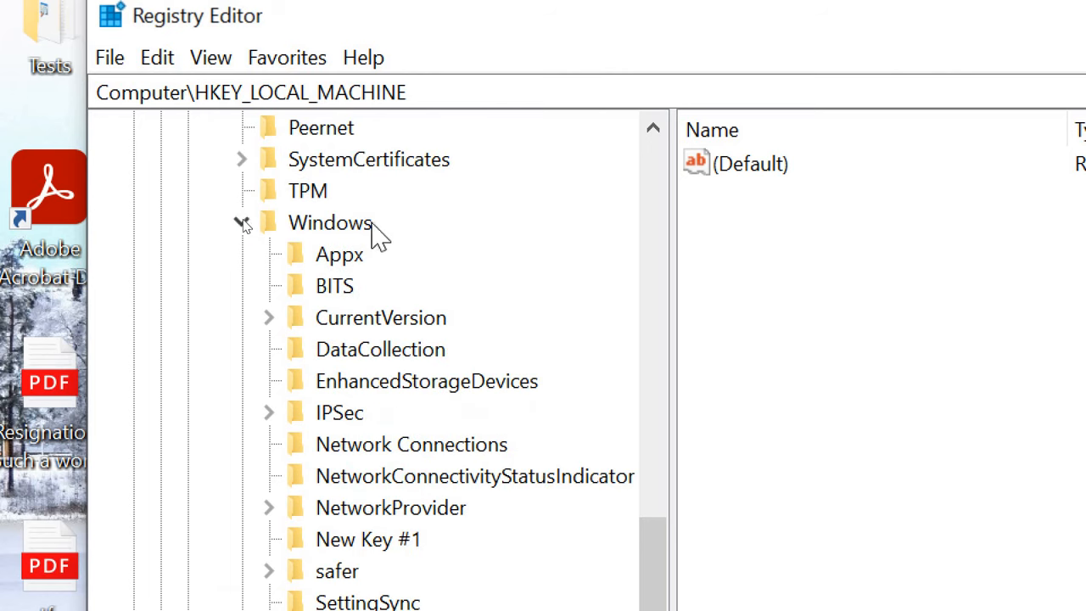
- Create a new subkey under the Policies\Microsoft\Windows key and name it WindowsUpdate
{"action": "right_click", "coordinate": [329, 222]}
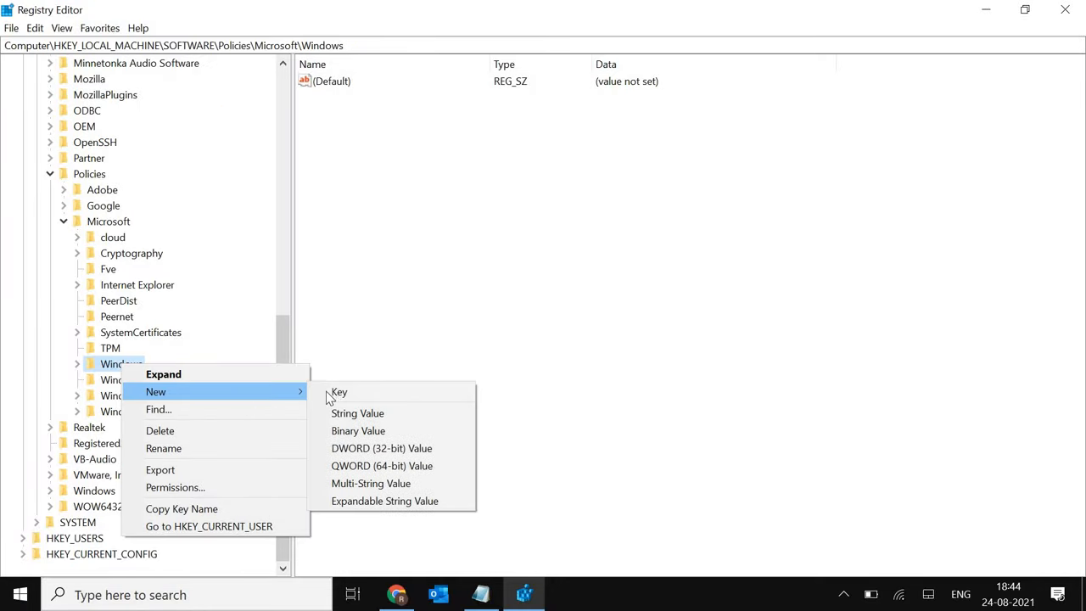
{"action": "left_click", "coordinate": [339, 392]}
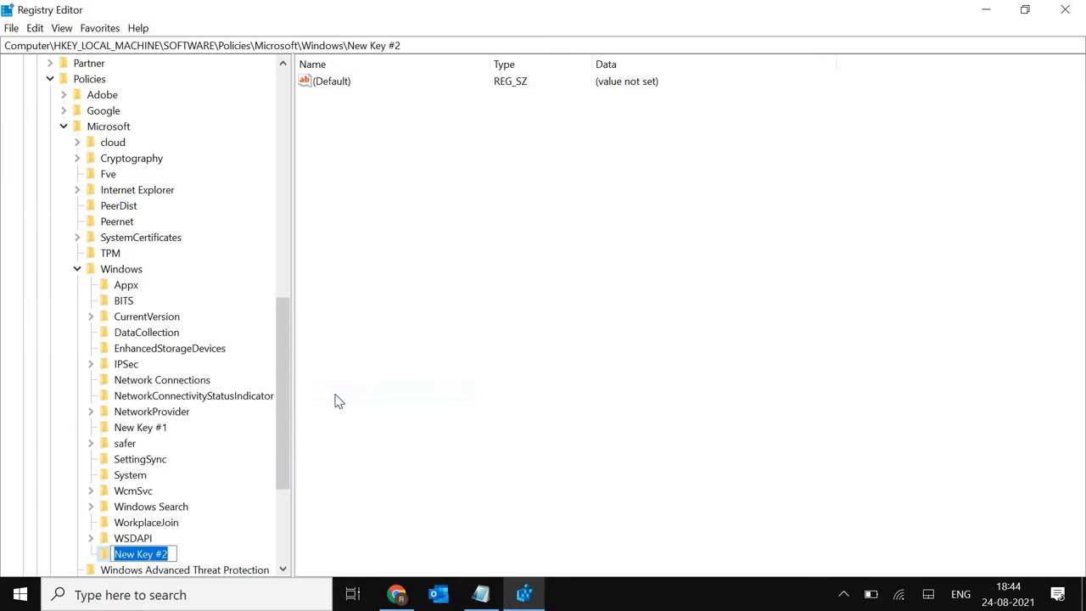
{"action": "type", "text": "W"}
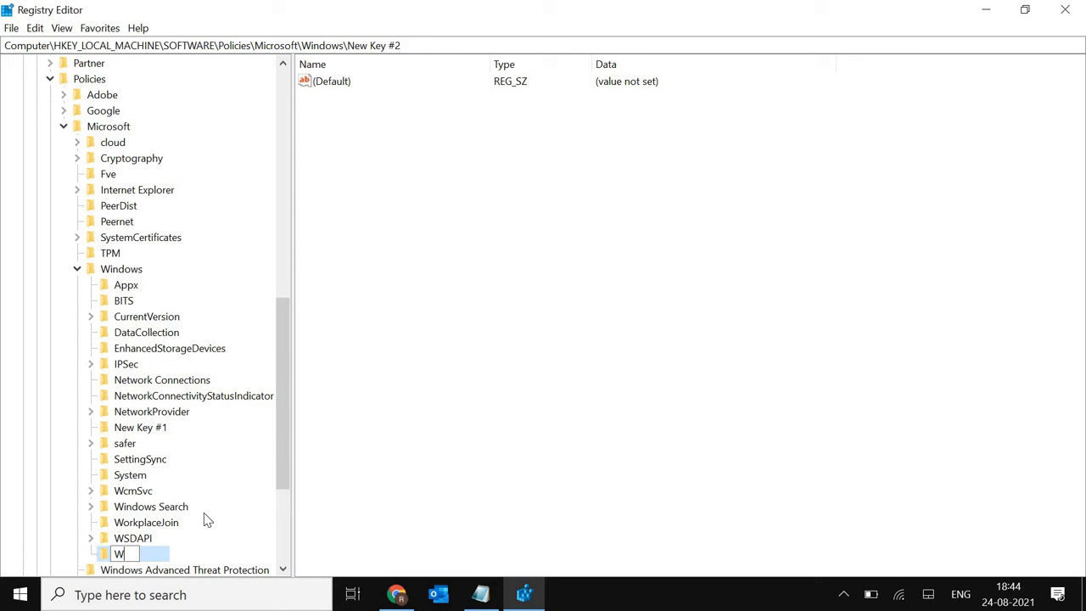
{"action": "type", "text": "indowsUpdate"}
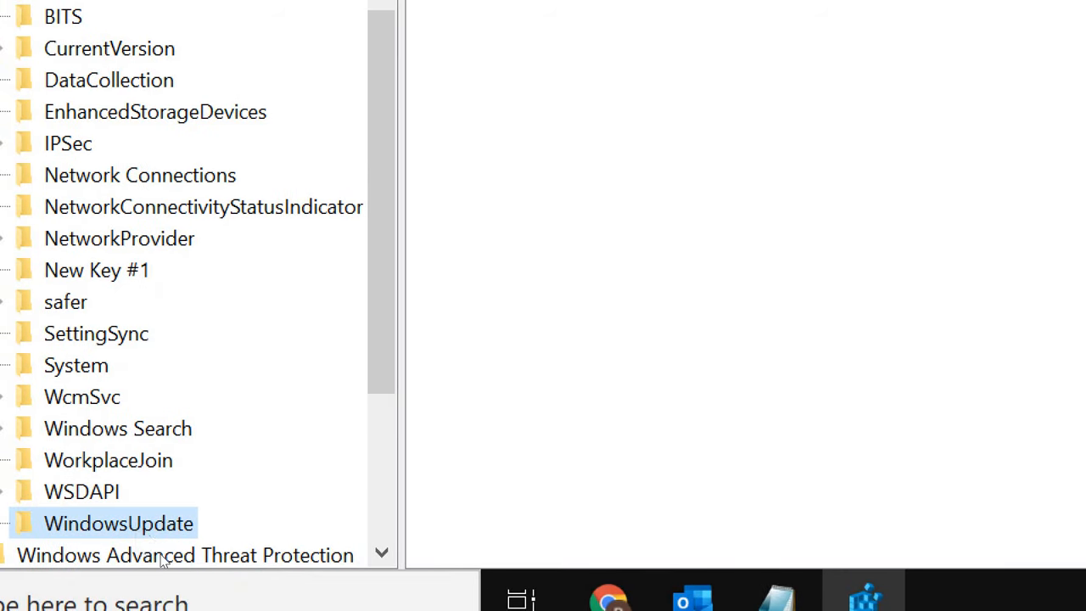
- Add a new key named AU beneath the WindowsUpdate key
{"action": "right_click", "coordinate": [119, 523]}
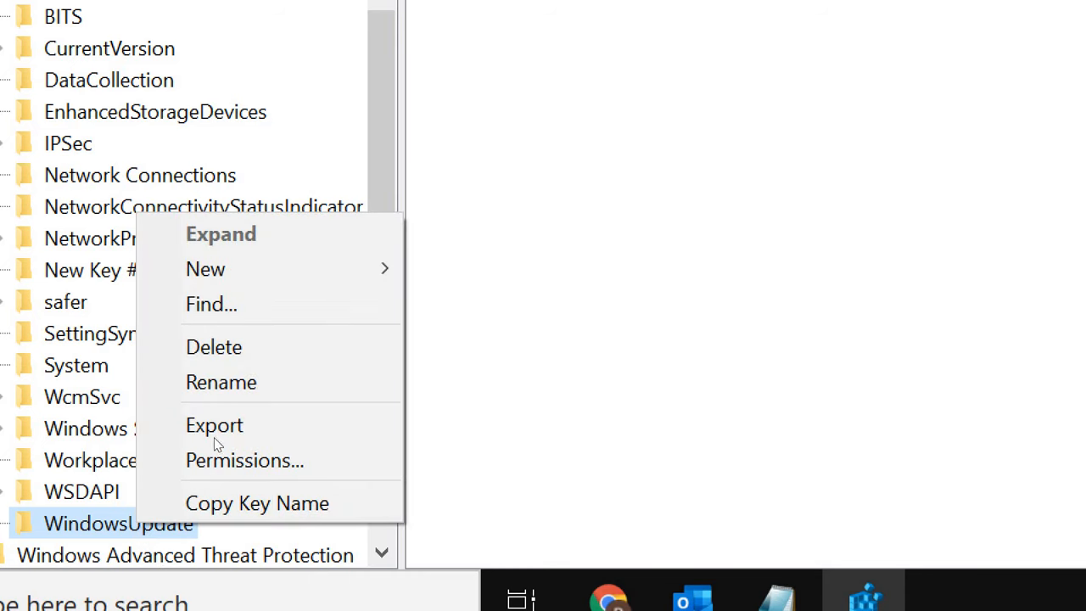
{"action": "mouse_move", "coordinate": [205, 269]}
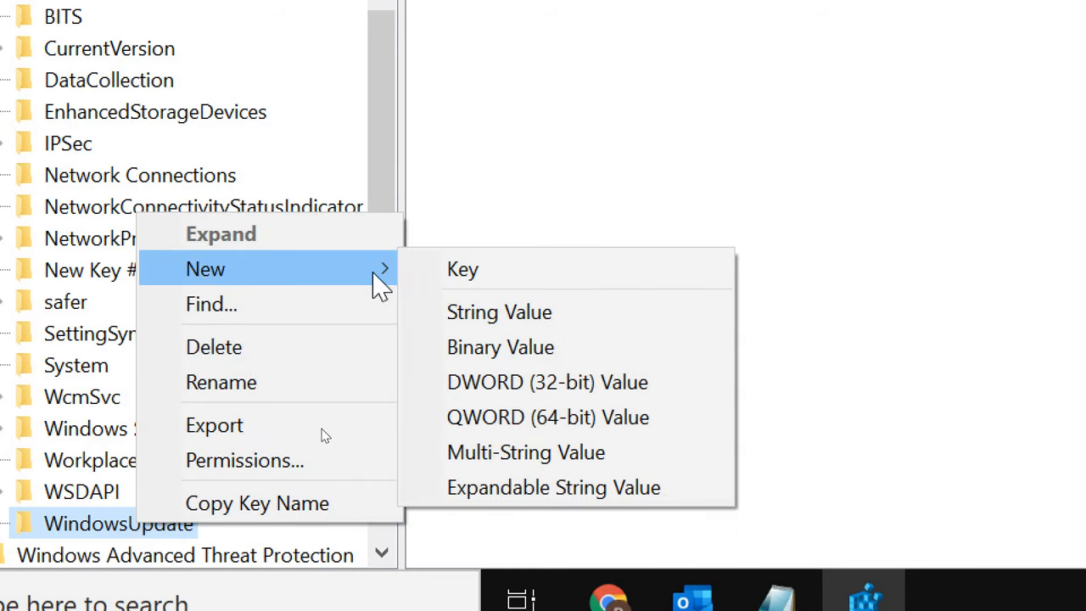
{"action": "left_click", "coordinate": [462, 269]}
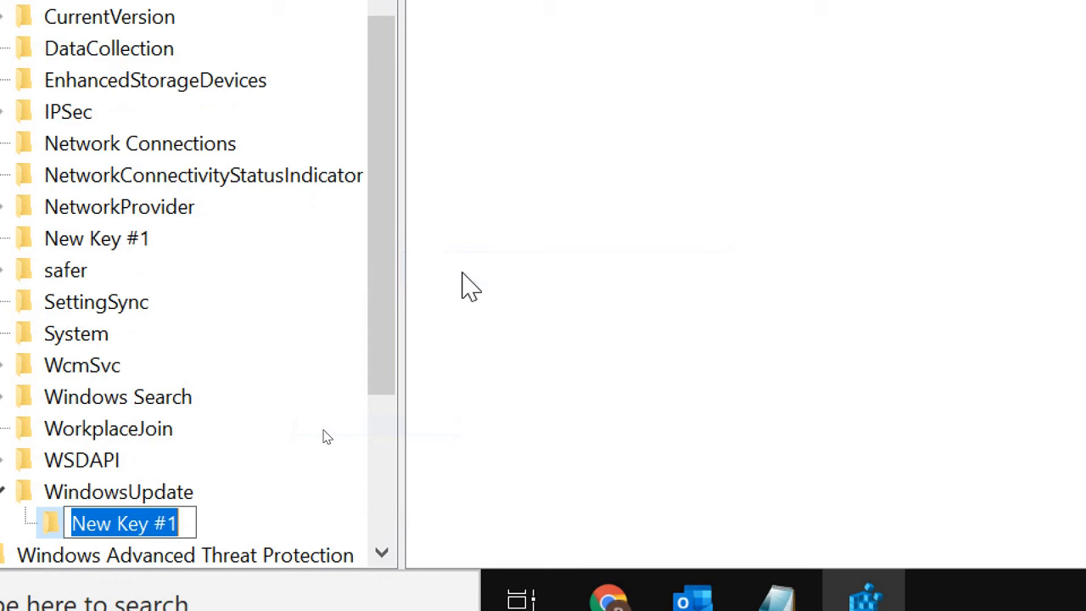
{"action": "type", "text": "AU"}
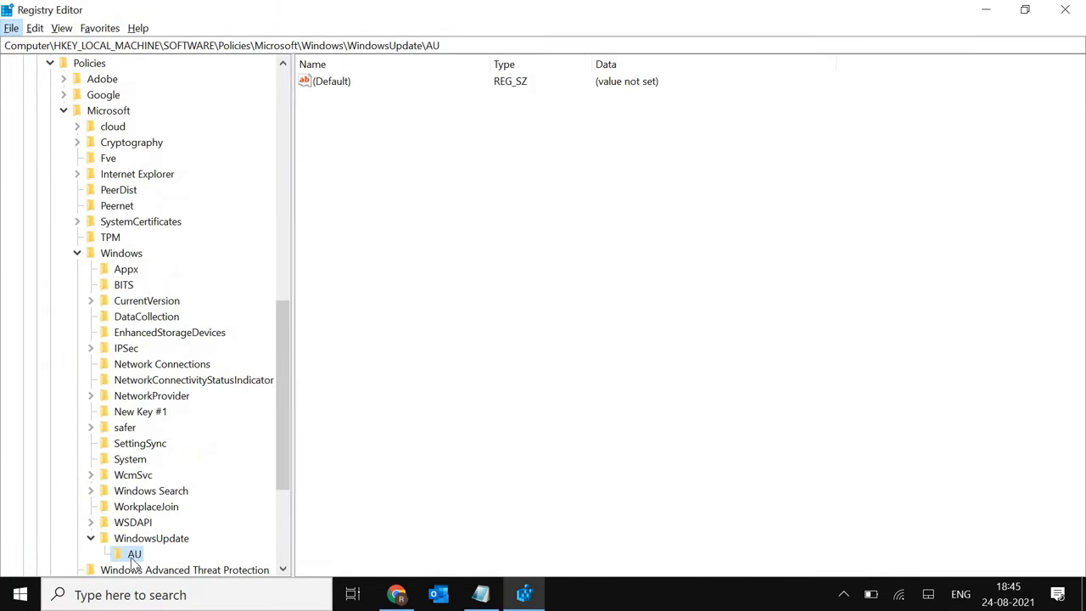
{"action": "mouse_move", "coordinate": [482, 203]}
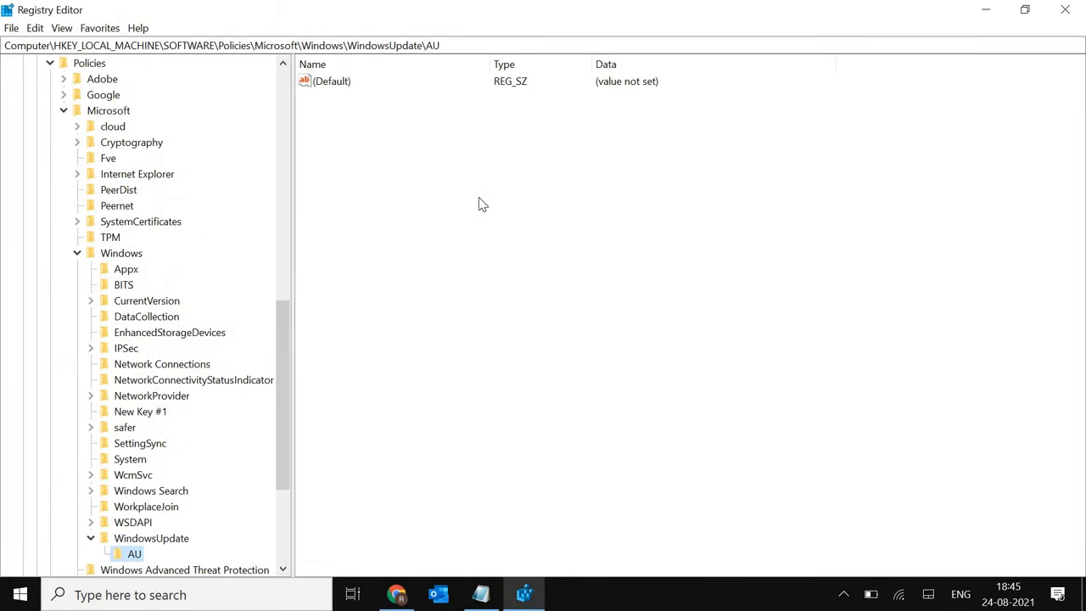
- Create a DWORD (32-bit) value named NoAutoUpdate in the AU key
{"action": "right_click", "coordinate": [483, 203]}
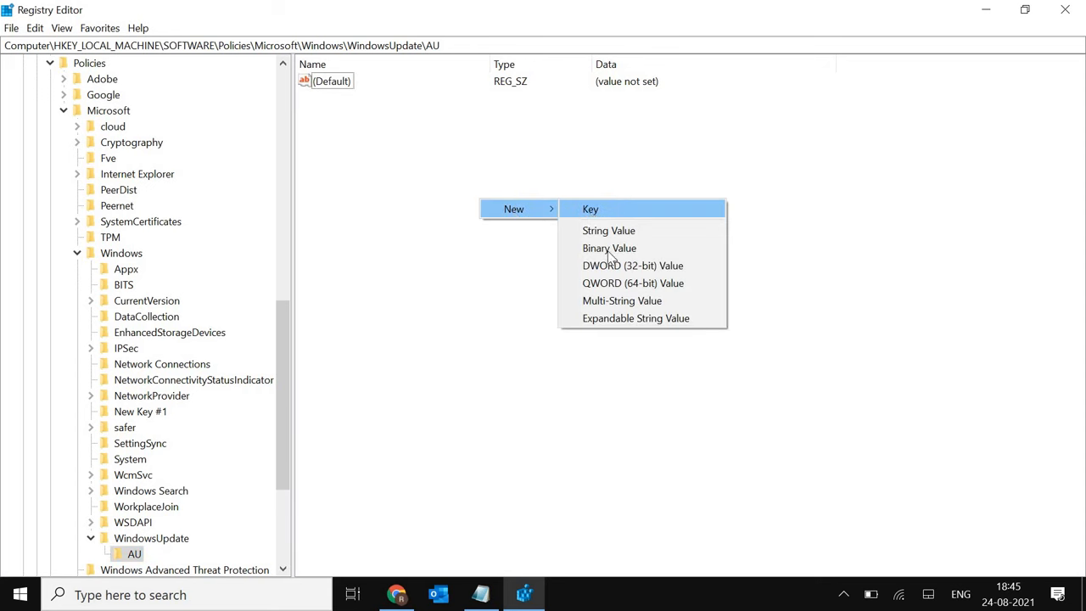
{"action": "mouse_move", "coordinate": [617, 270]}
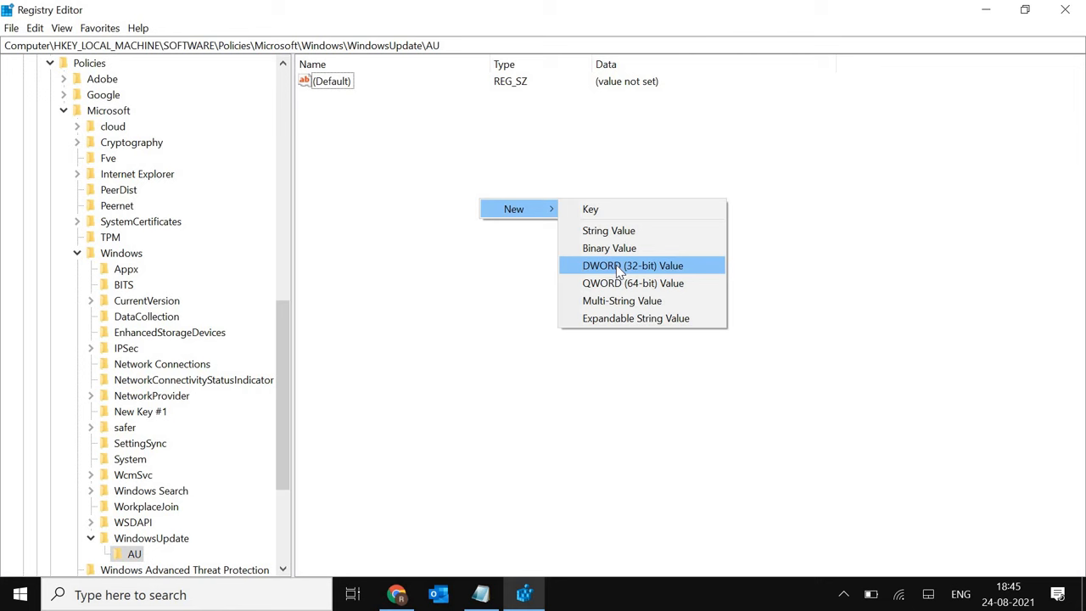
{"action": "left_click", "coordinate": [632, 264]}
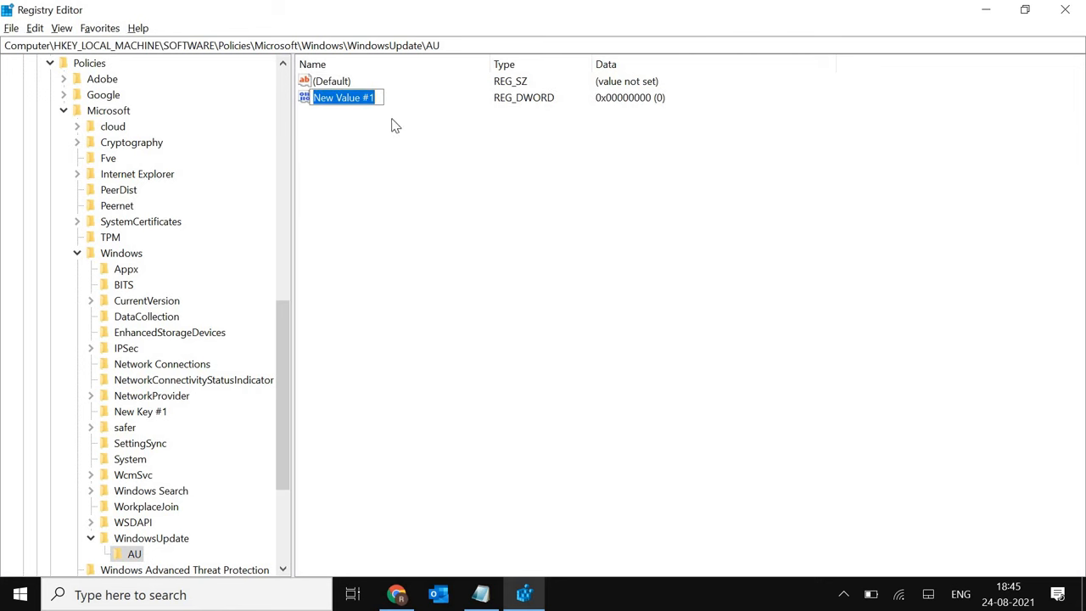
{"action": "type", "text": "NoAuto"}
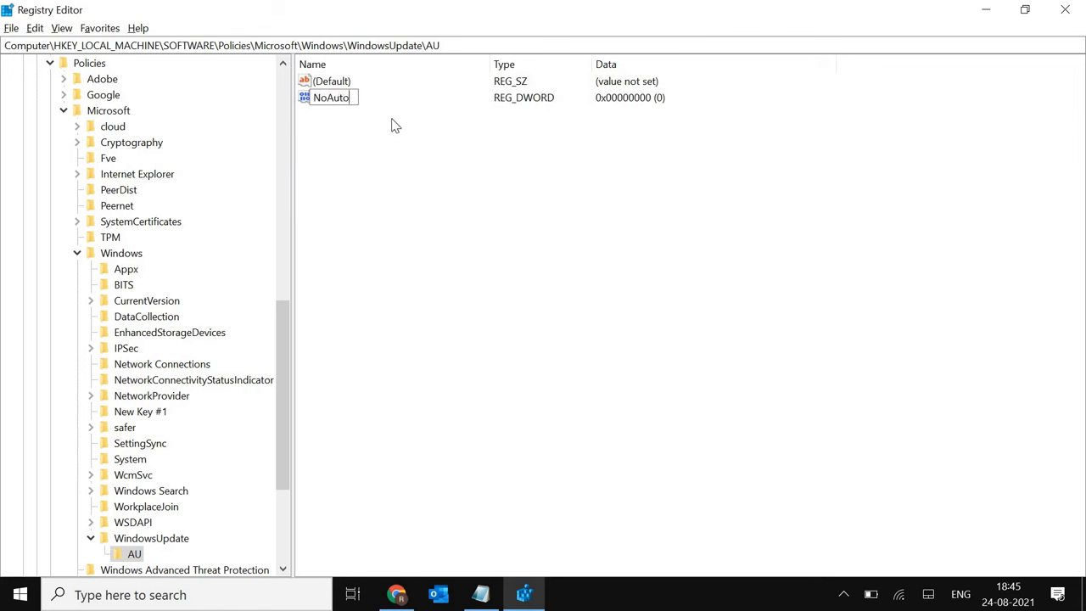
{"action": "type", "text": "Update"}
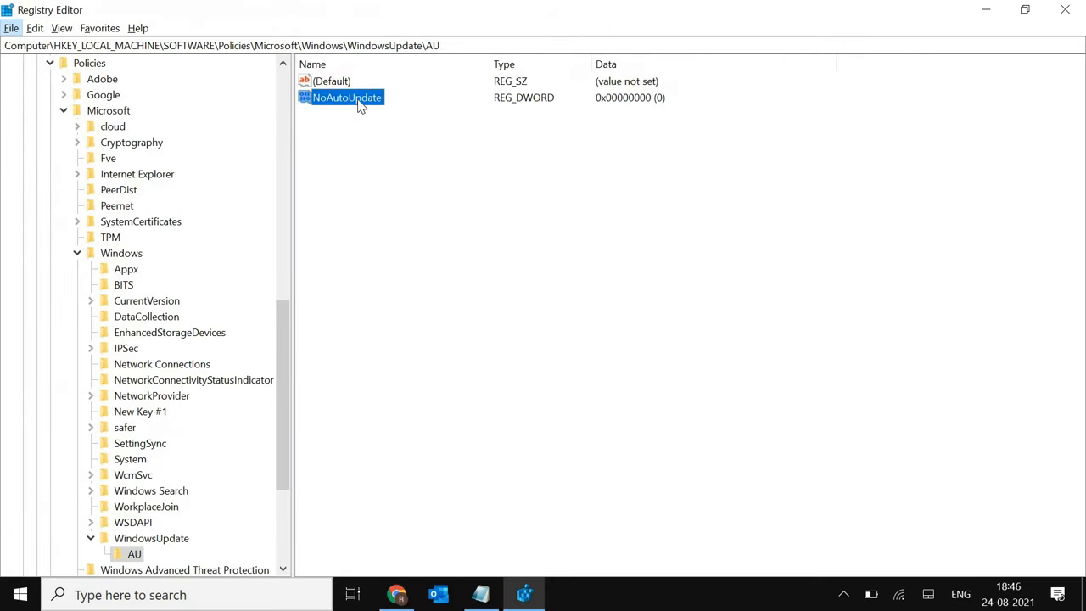
- Change NoAutoUpdate's value data from 0 to 1 and confirm
{"action": "double_click", "coordinate": [346, 97]}
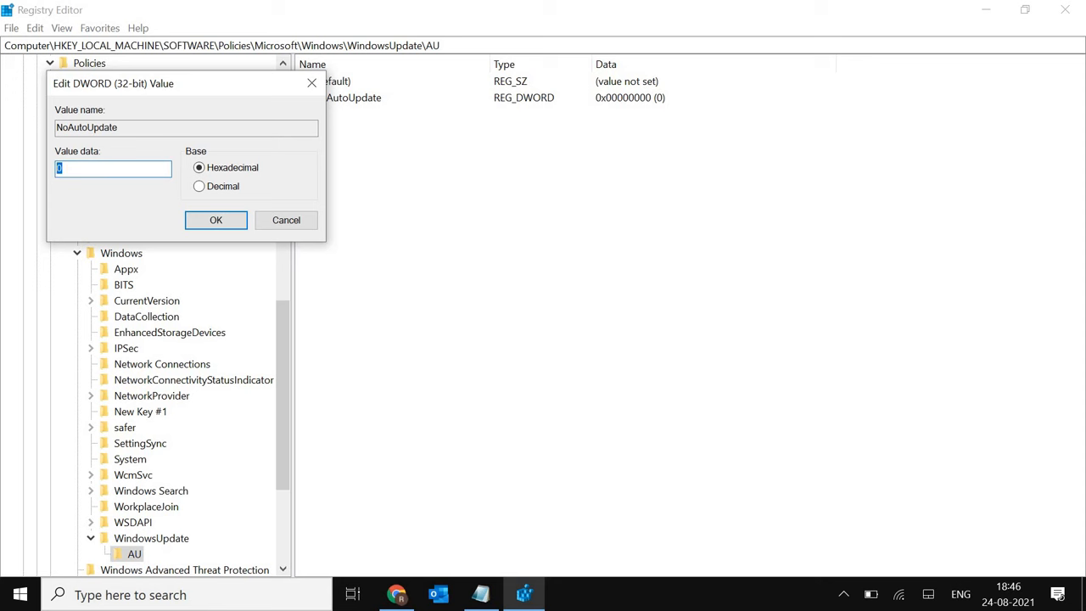
{"action": "left_click", "coordinate": [215, 220]}
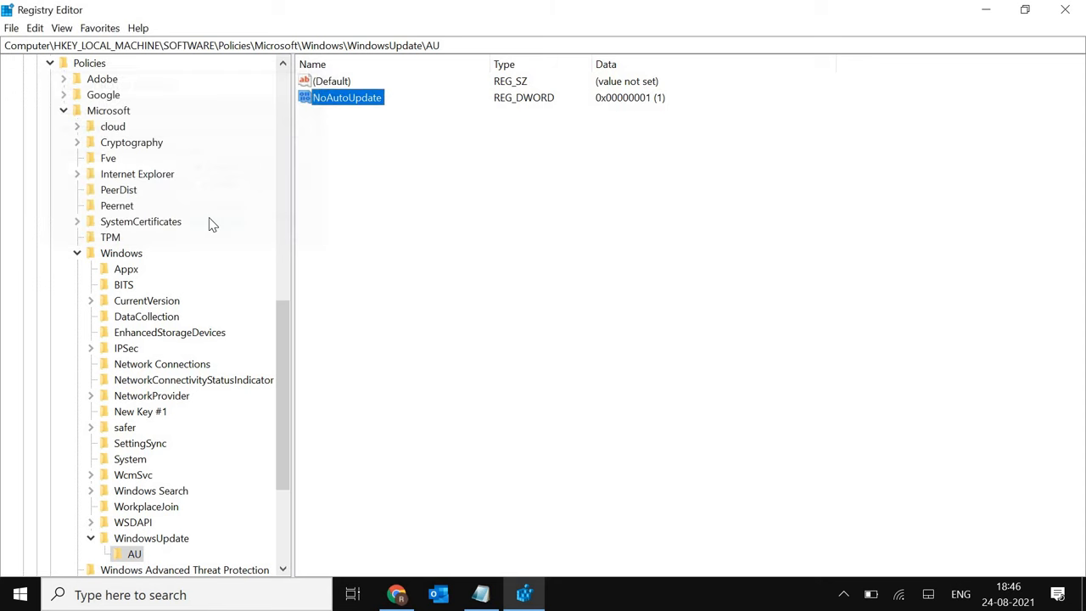